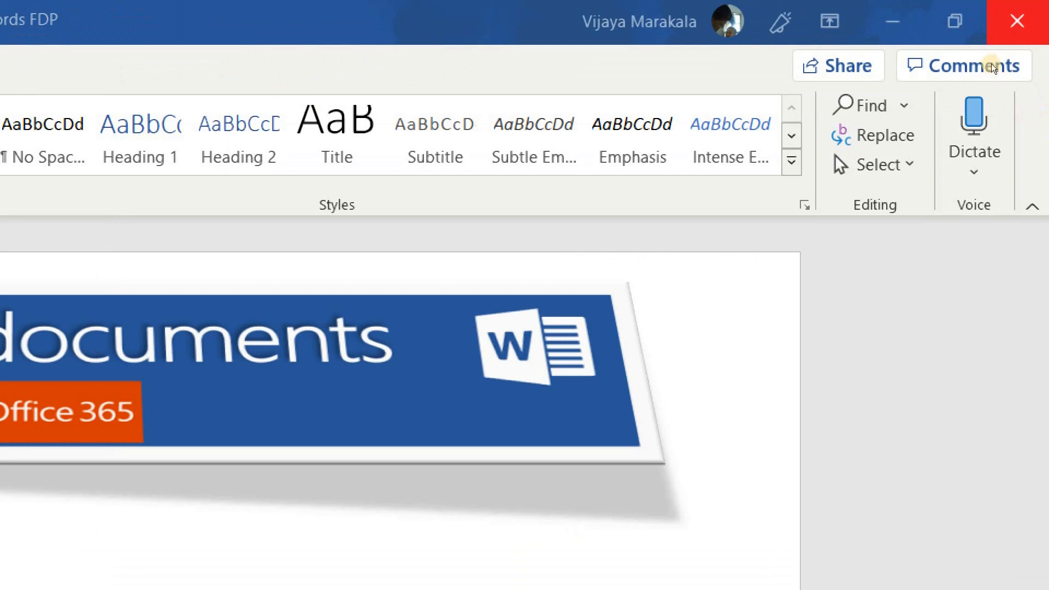
{"action": "mouse_move", "coordinate": [1033, 130]}
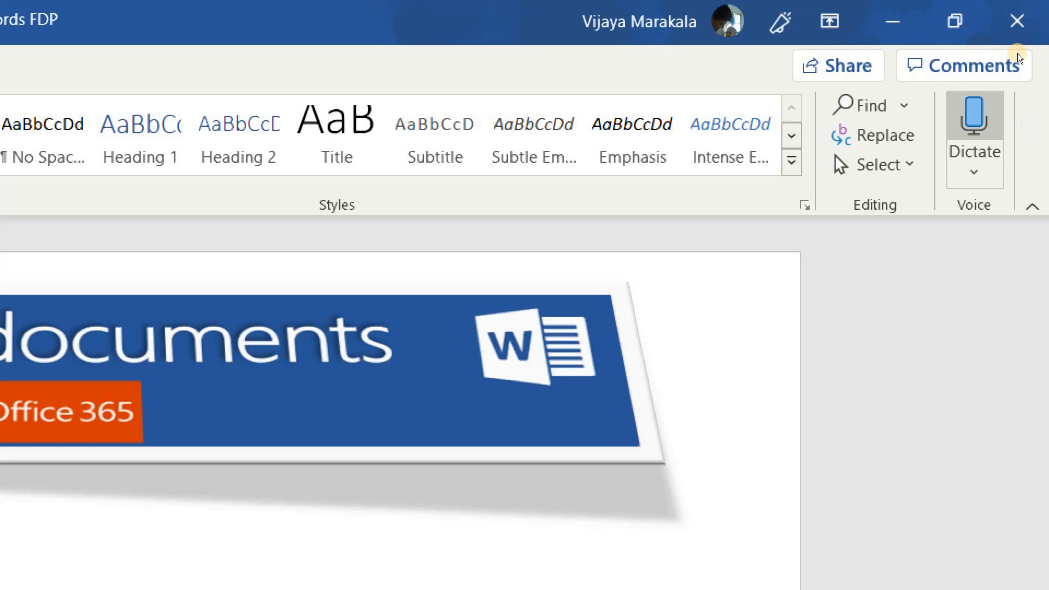
{"action": "mouse_move", "coordinate": [1019, 59]}
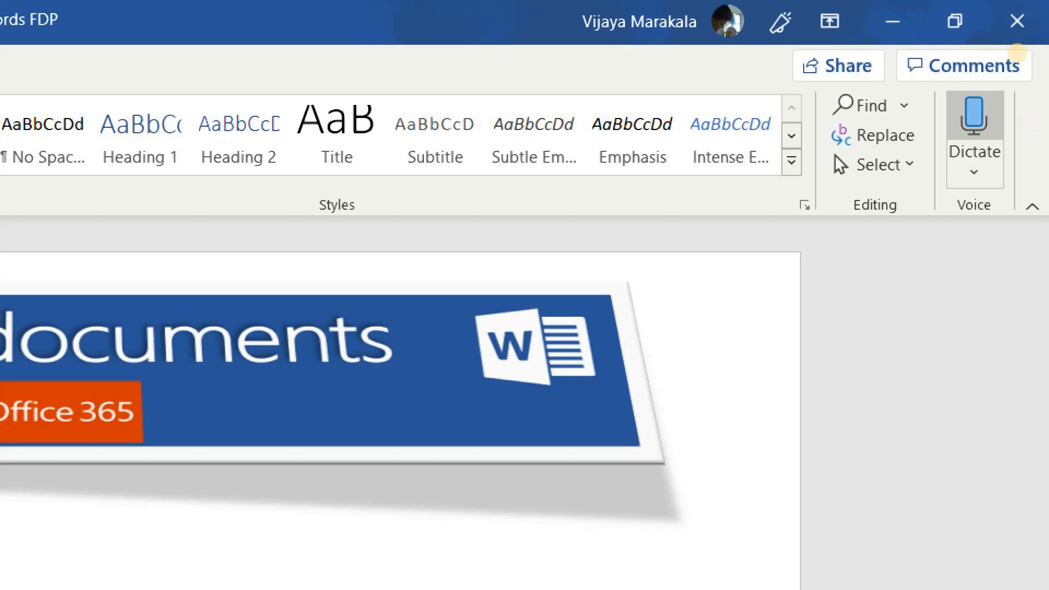
{"action": "mouse_move", "coordinate": [1020, 58]}
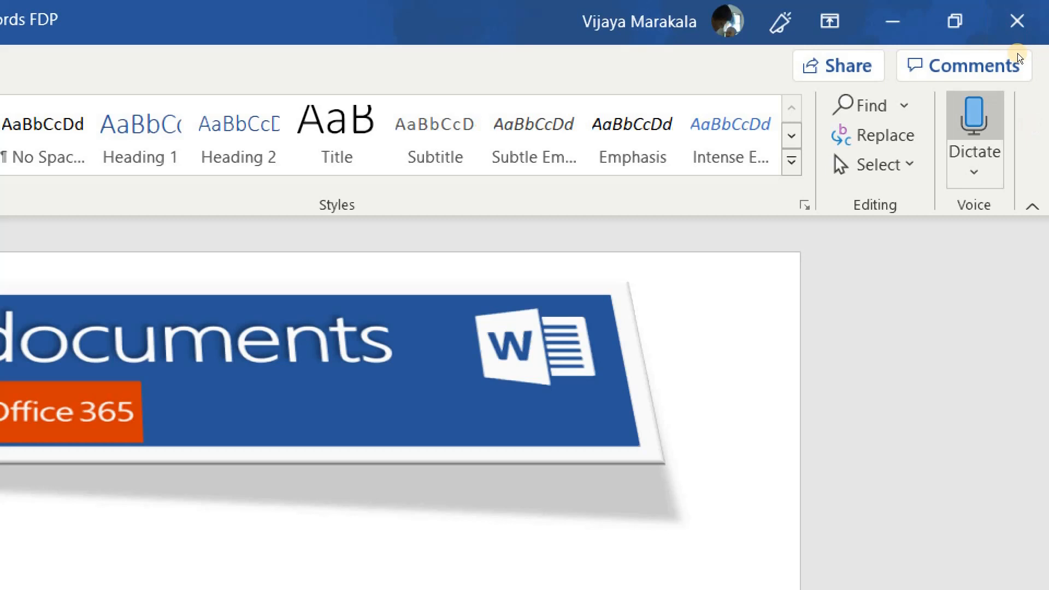
Step: Switch on Dictate from the Home tab so Word starts listening
{"action": "left_click", "coordinate": [972, 120]}
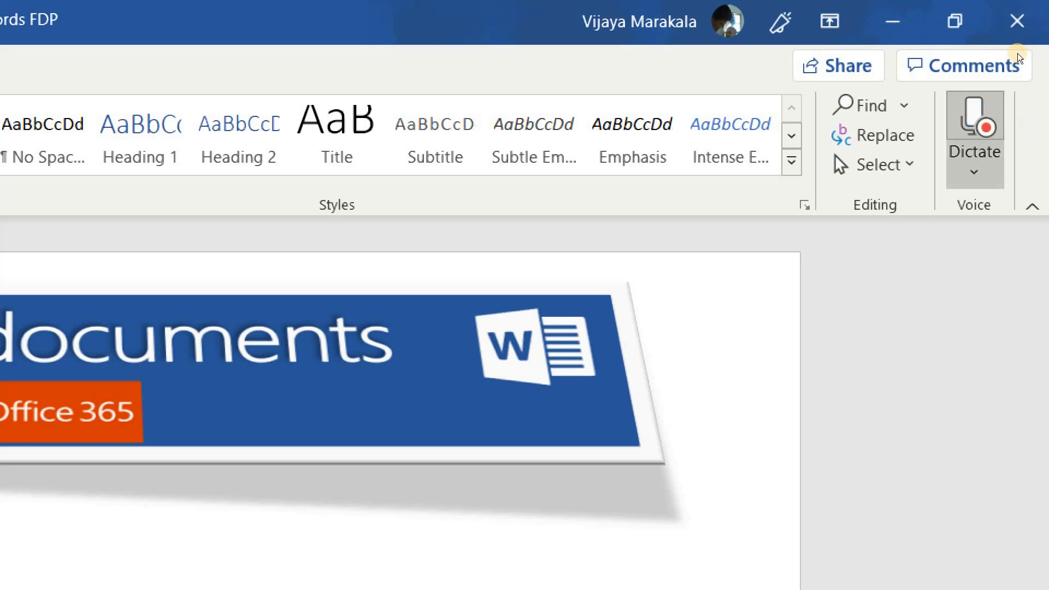
{"action": "mouse_move", "coordinate": [1030, 52]}
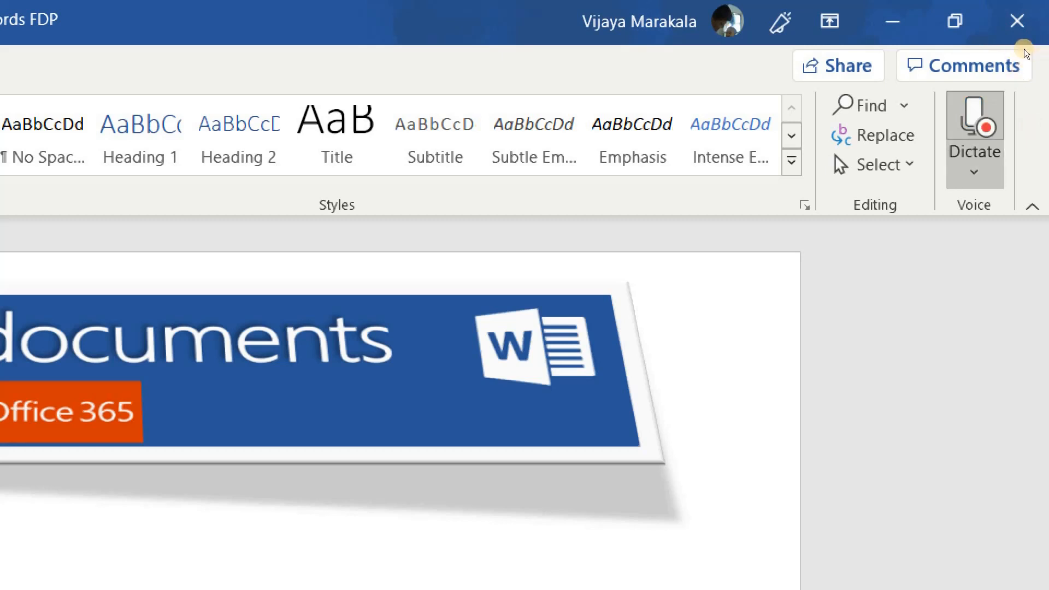
{"action": "mouse_move", "coordinate": [973, 130]}
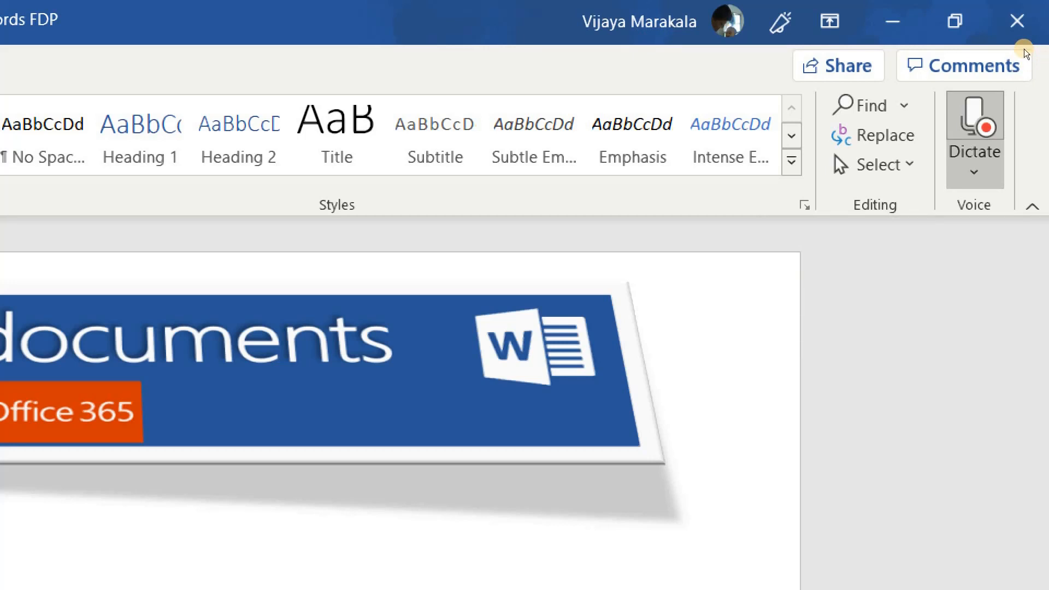
{"action": "mouse_move", "coordinate": [998, 67]}
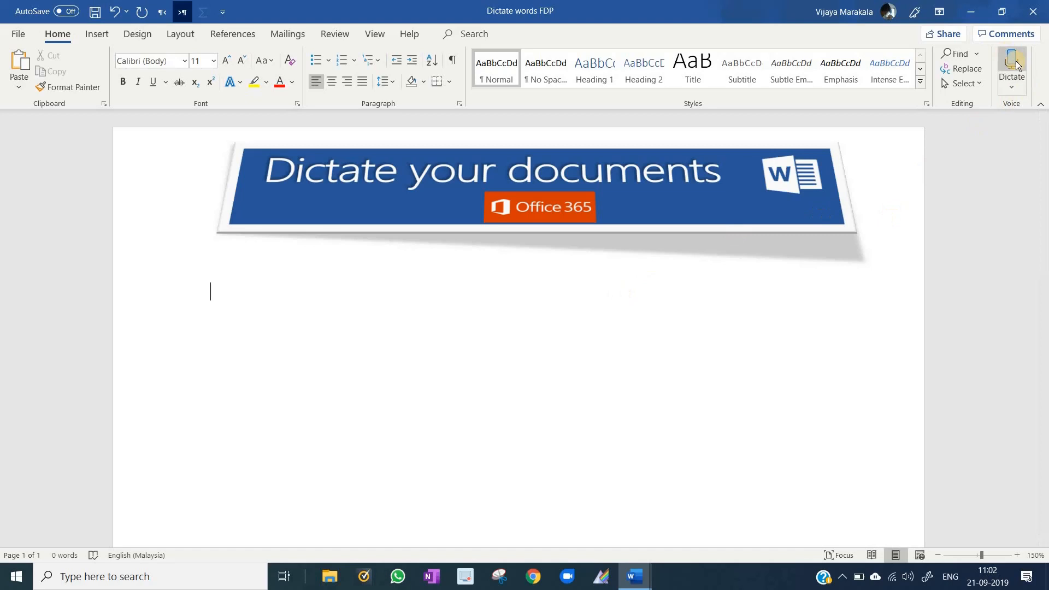
{"action": "mouse_move", "coordinate": [1012, 64]}
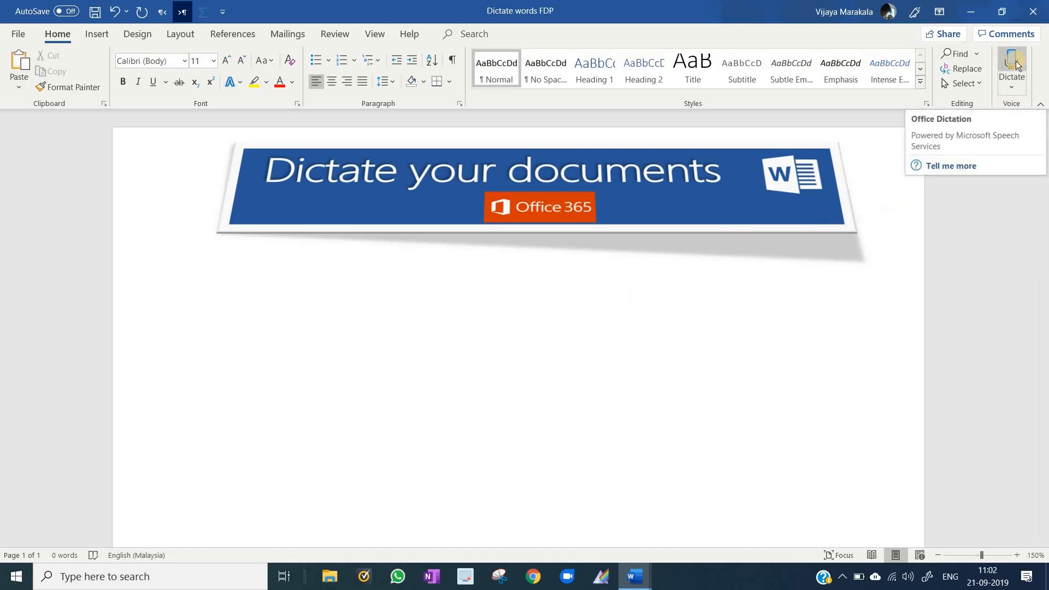
Step: Place the insertion point on the blank page beneath the banner, ready for dictated text
{"action": "left_click", "coordinate": [210, 293]}
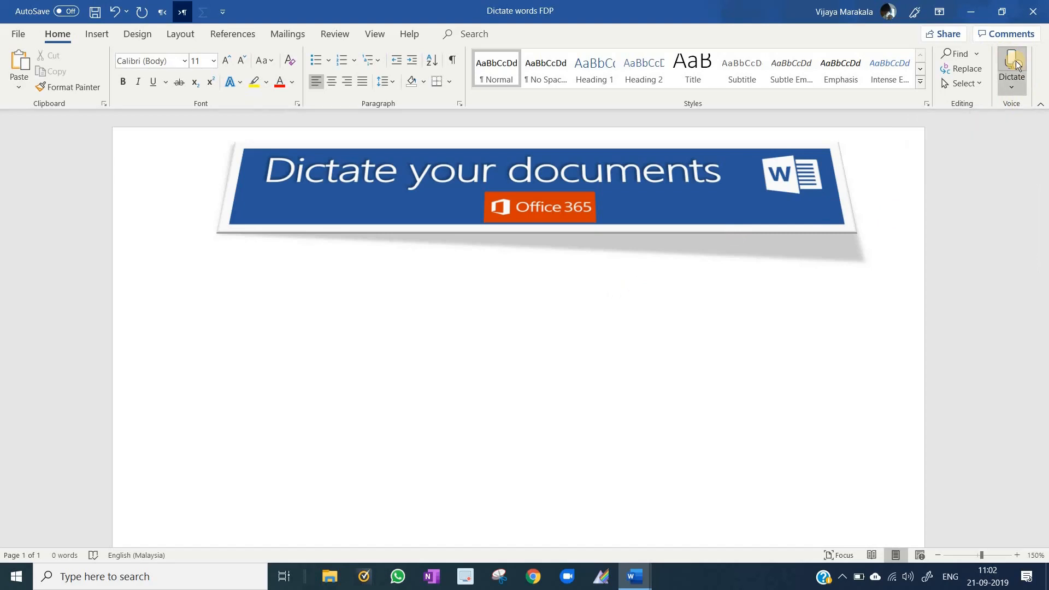
Step: Dictate the quoted look-upon-yourself saying, ending 'look upon the problem, there lies the solution', with spoken commas and quotes
{"action": "type", "text": "\""}
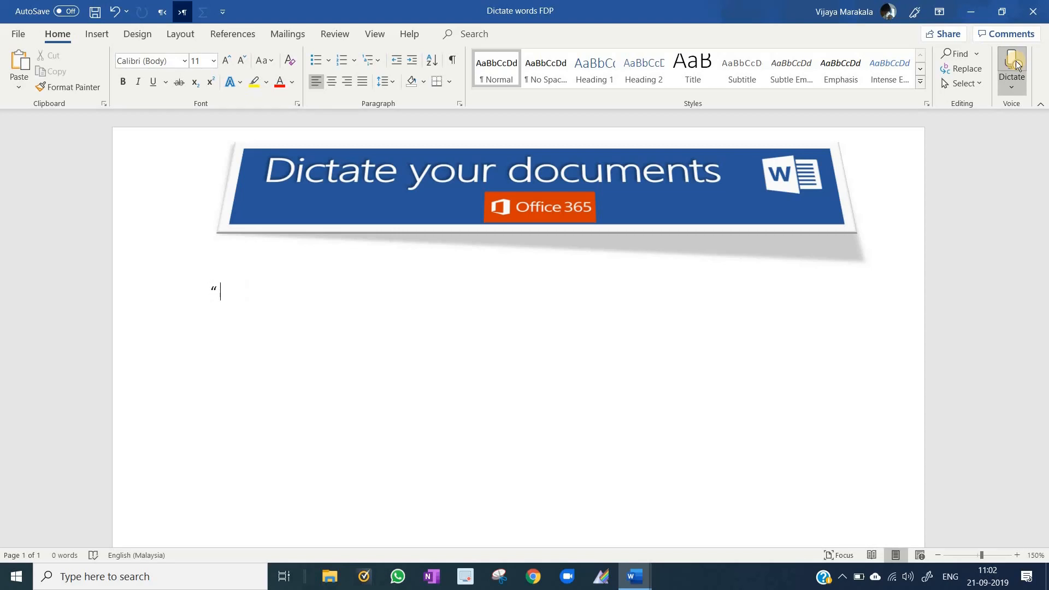
{"action": "type", "text": "look up on"}
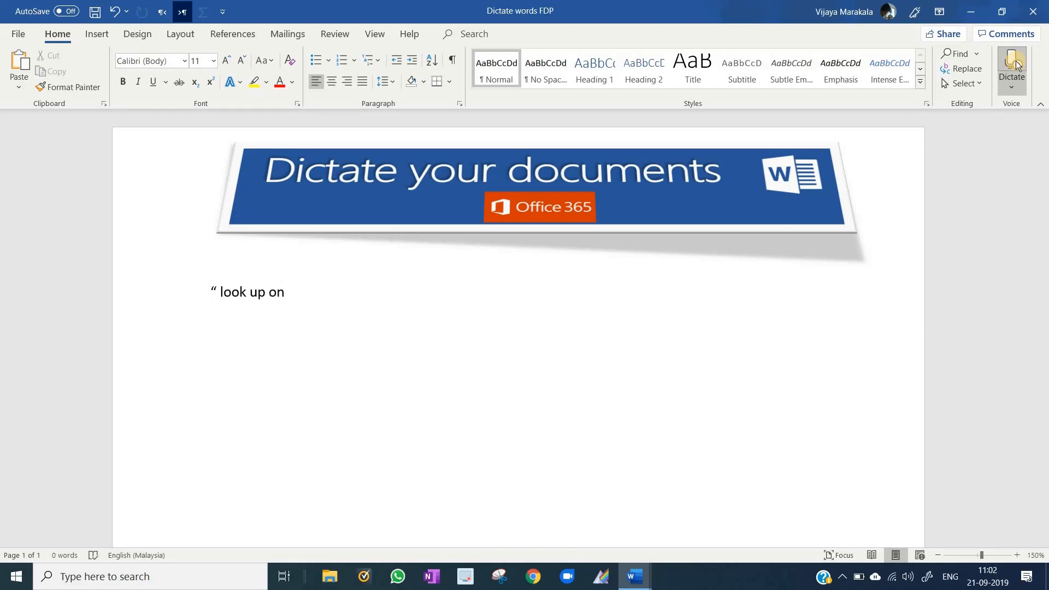
{"action": "type", "text": "comma there lies"}
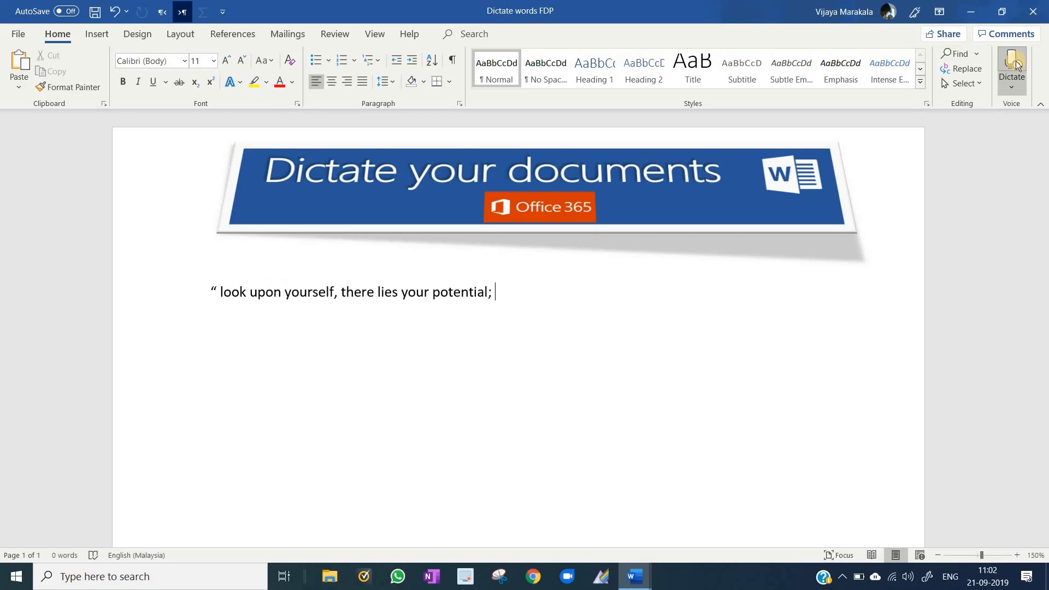
{"action": "type", "text": "look up"}
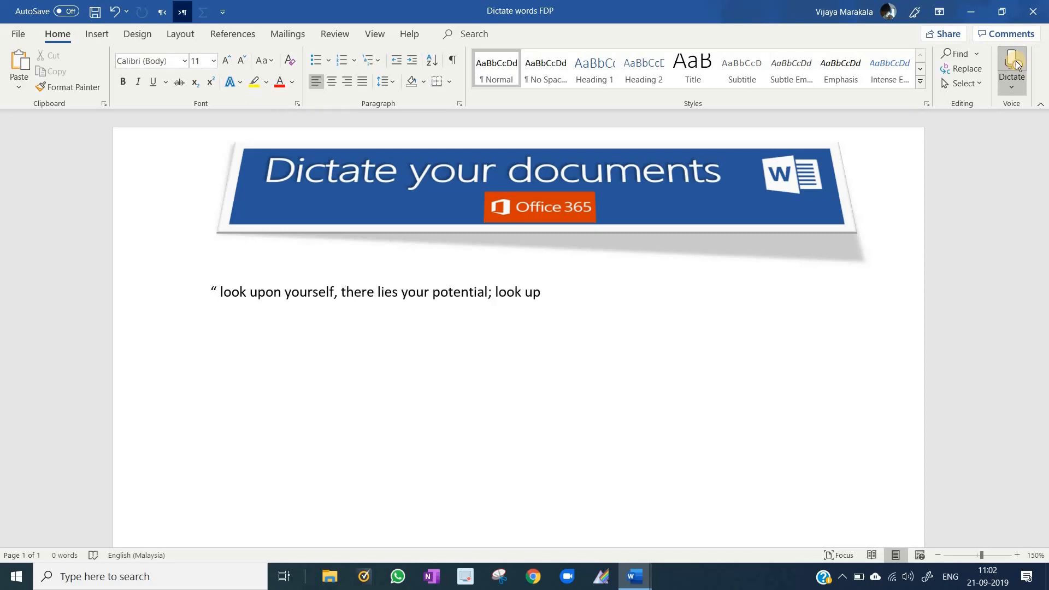
{"action": "type", "text": "on the problem comma"}
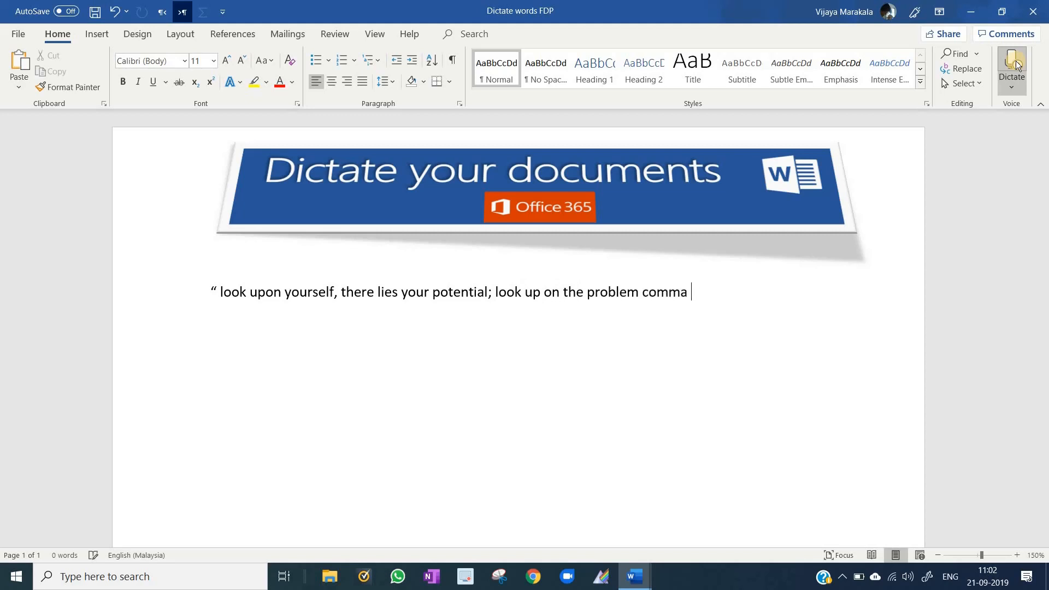
{"action": "type", "text": ", there lies the solution\""}
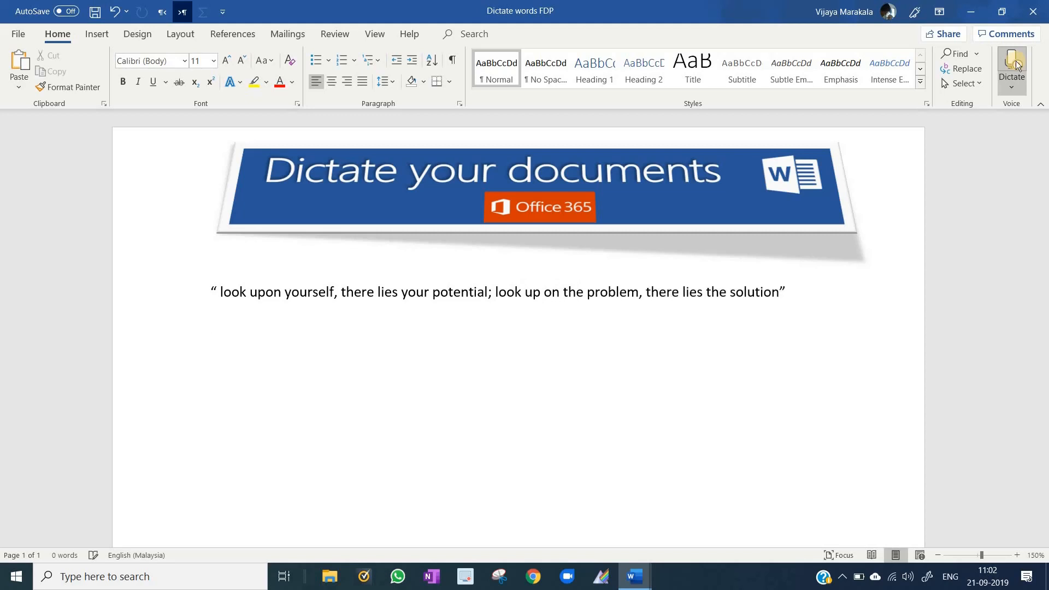
Step: Dictate 'You will never happy if you continue to search for what happiness consists of.' and 'Who am I?'
{"action": "type", "text": "you"}
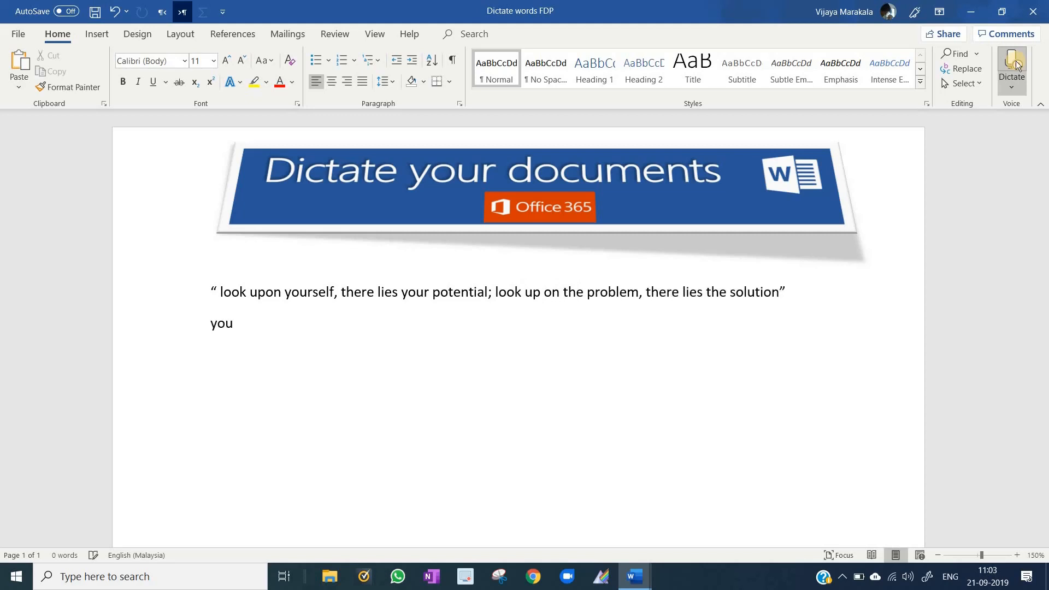
{"action": "type", "text": "will never happy"}
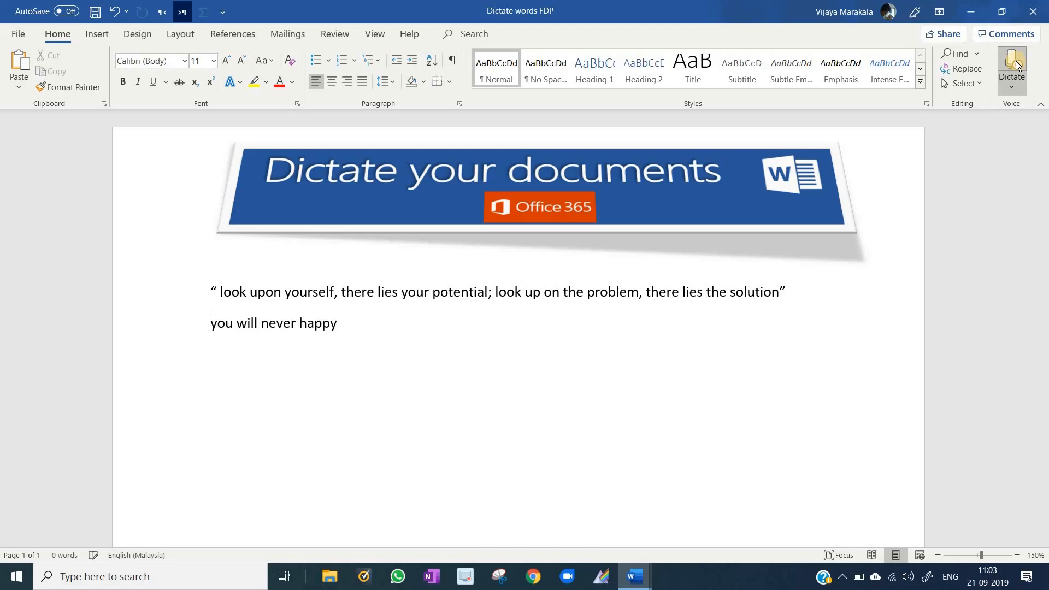
{"action": "type", "text": "if you continue to search for"}
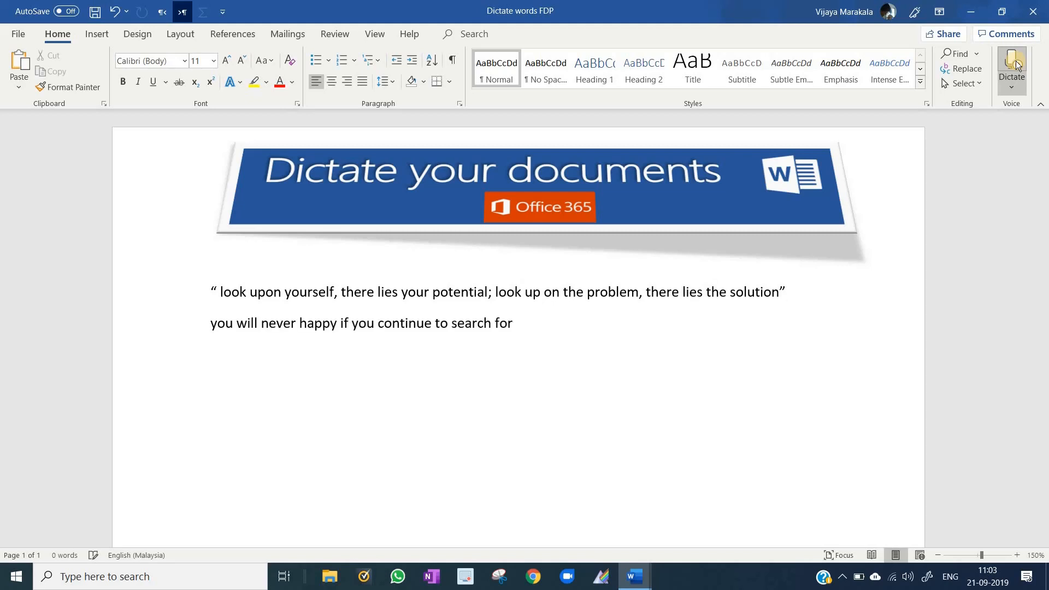
{"action": "type", "text": "what happiness consists of."}
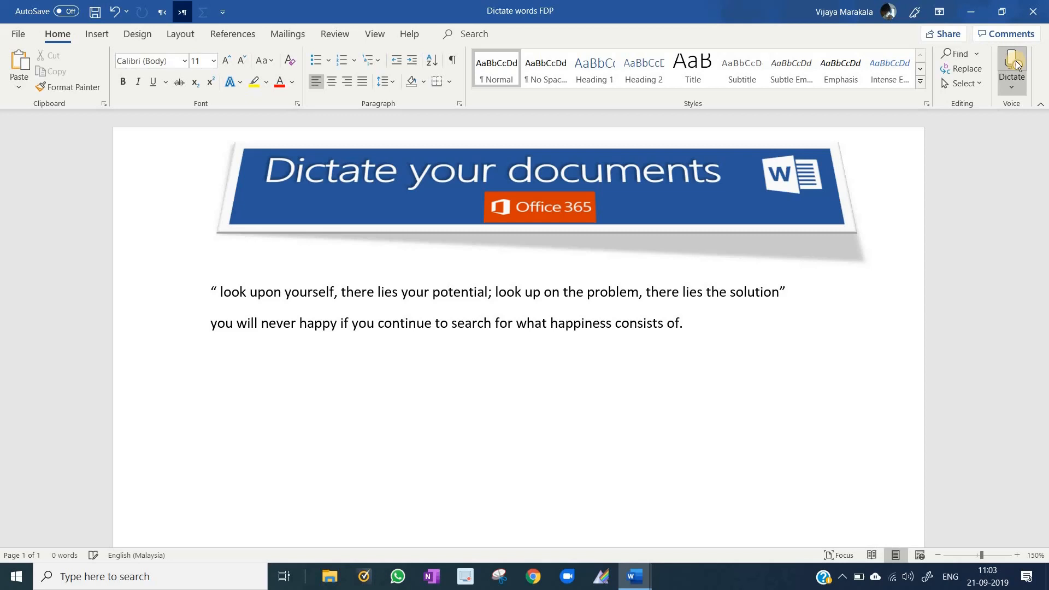
{"action": "type", "text": "Who am I?"}
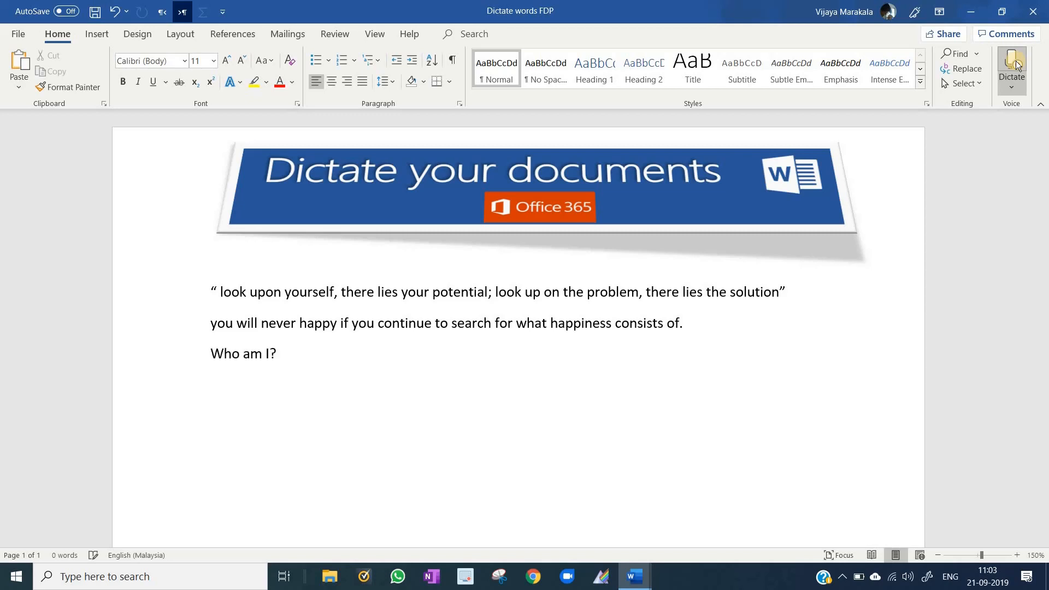
Step: Switch dictation off and leave the insertion point after 'Who am I?' with the three lines unchanged
{"action": "left_click", "coordinate": [1011, 67]}
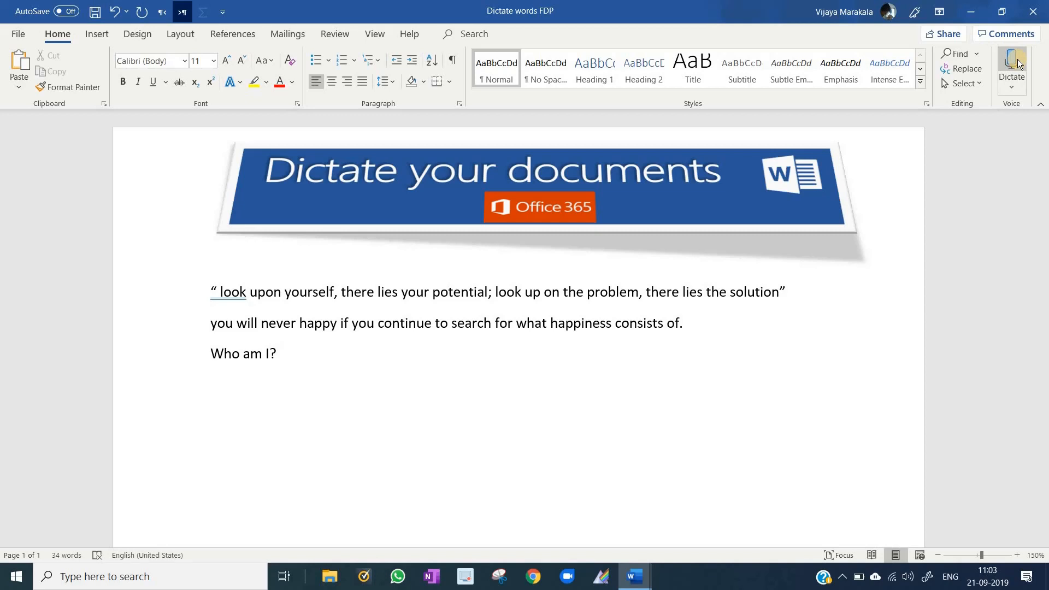
{"action": "left_click", "coordinate": [281, 353]}
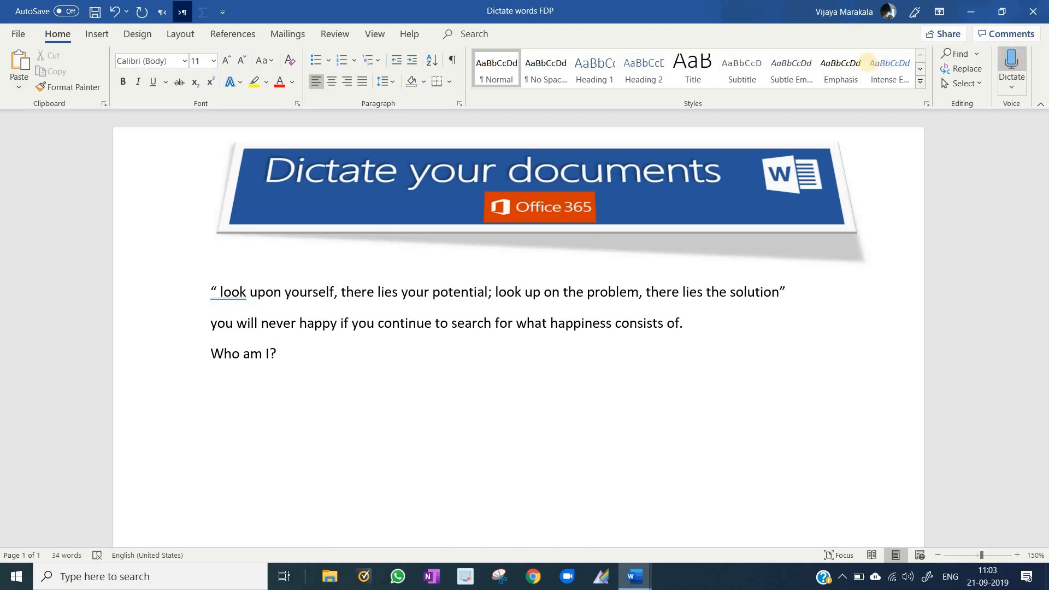
{"action": "mouse_move", "coordinate": [253, 291]}
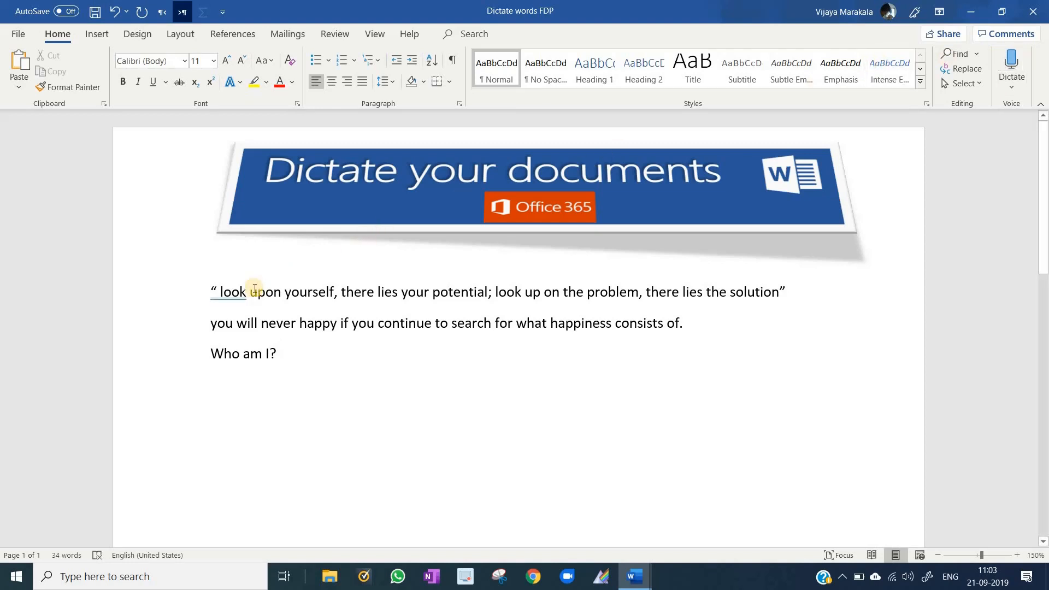
{"action": "mouse_move", "coordinate": [209, 323]}
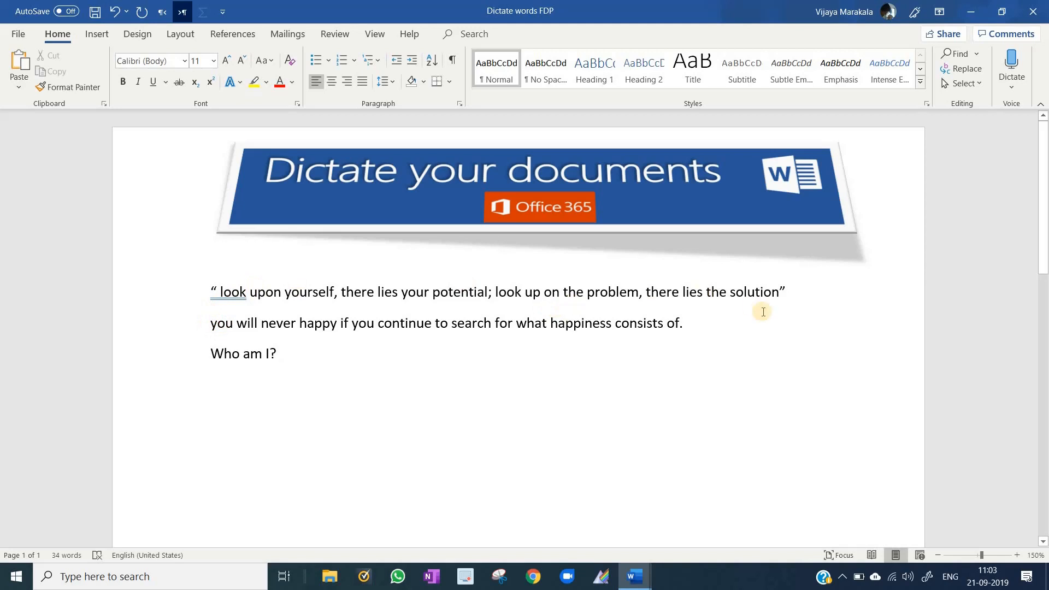
{"action": "mouse_move", "coordinate": [780, 265]}
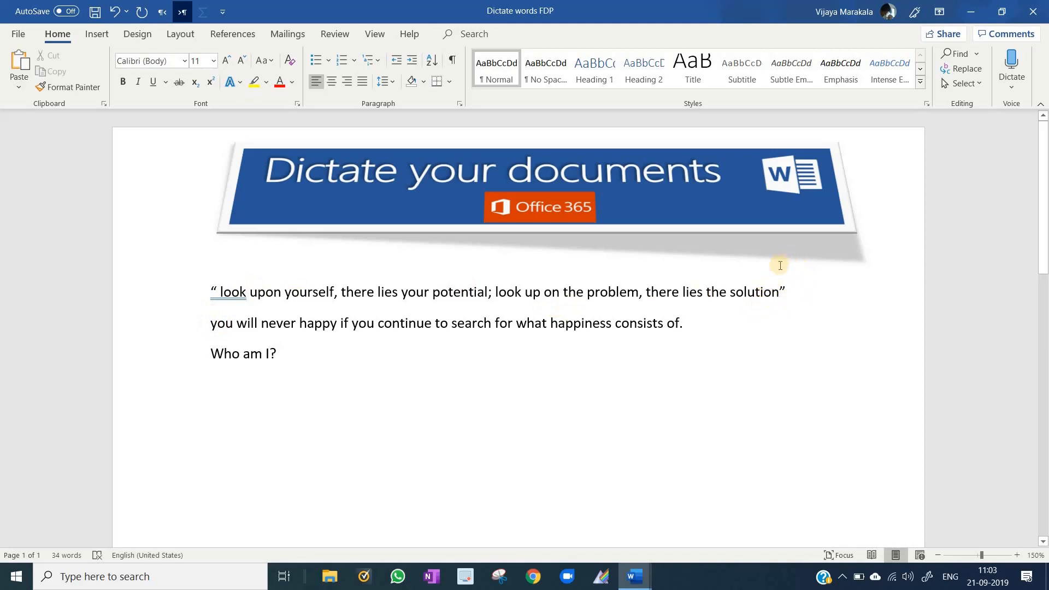
{"action": "mouse_move", "coordinate": [788, 288]}
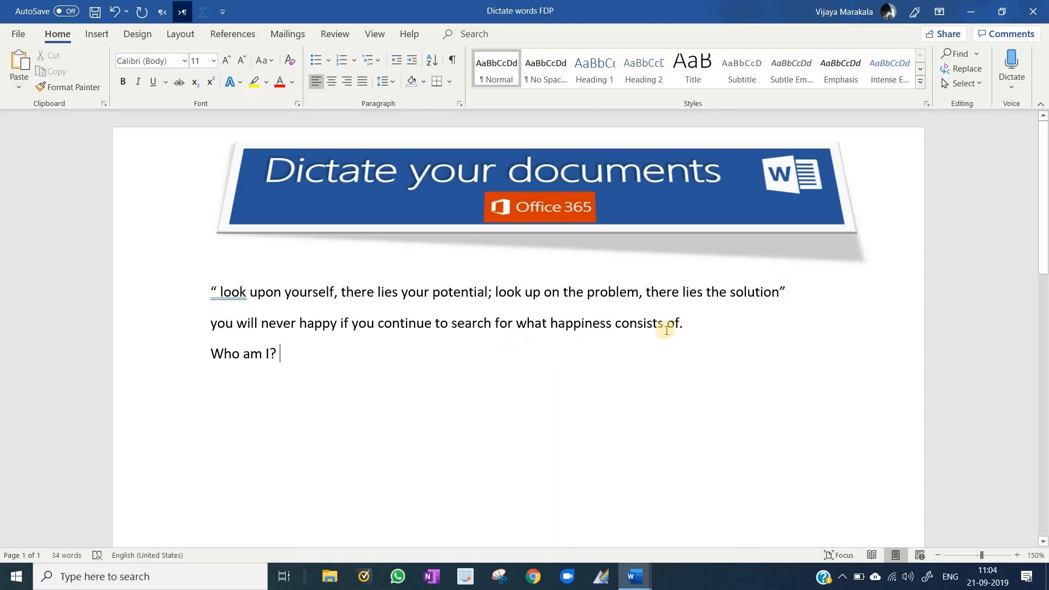
{"action": "left_click", "coordinate": [682, 324]}
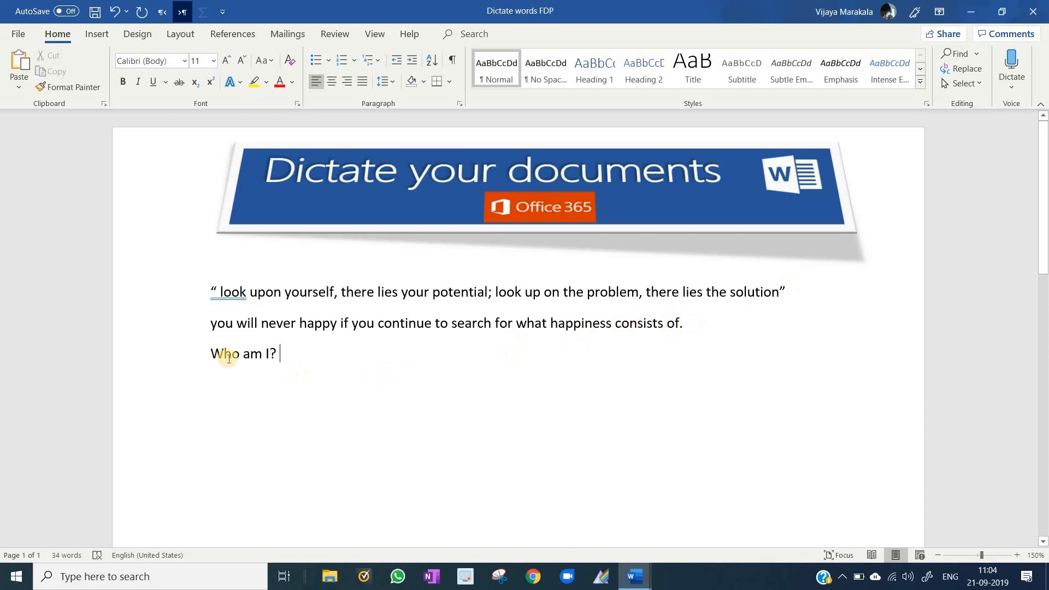
{"action": "mouse_move", "coordinate": [281, 344]}
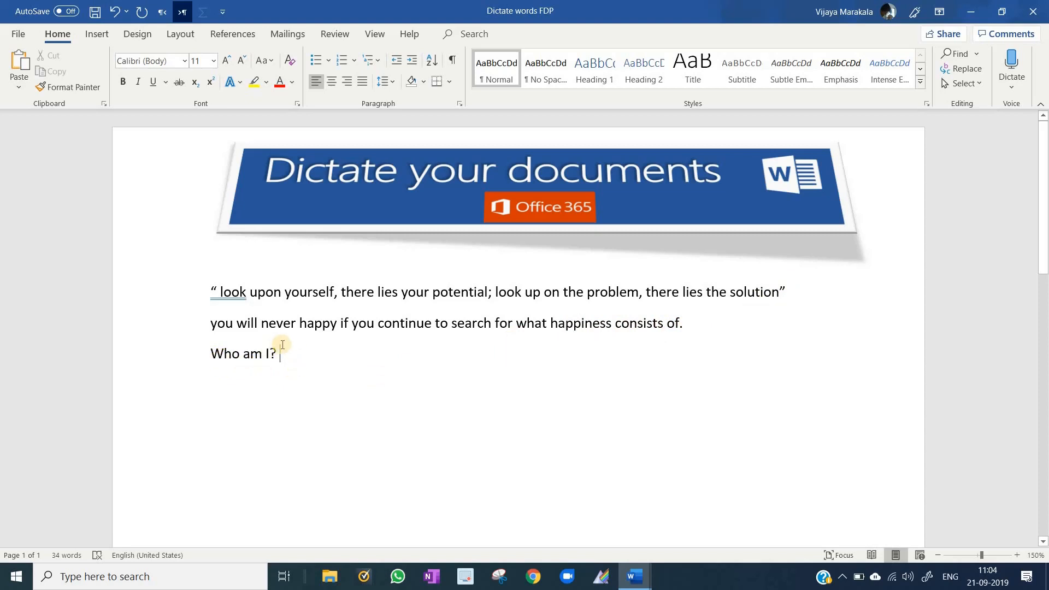
{"action": "mouse_move", "coordinate": [324, 370]}
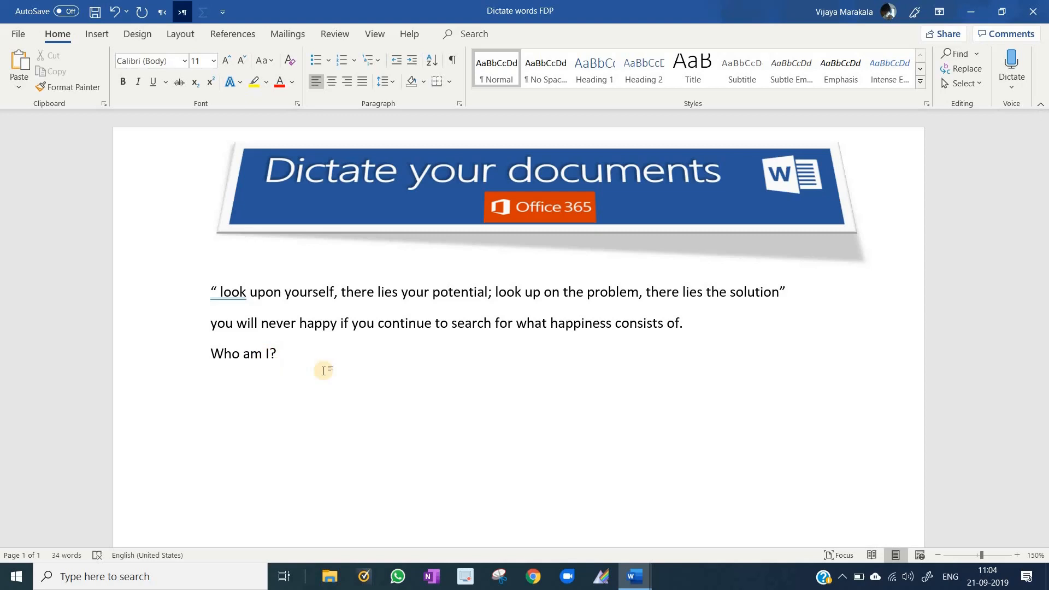
{"action": "left_click", "coordinate": [280, 352]}
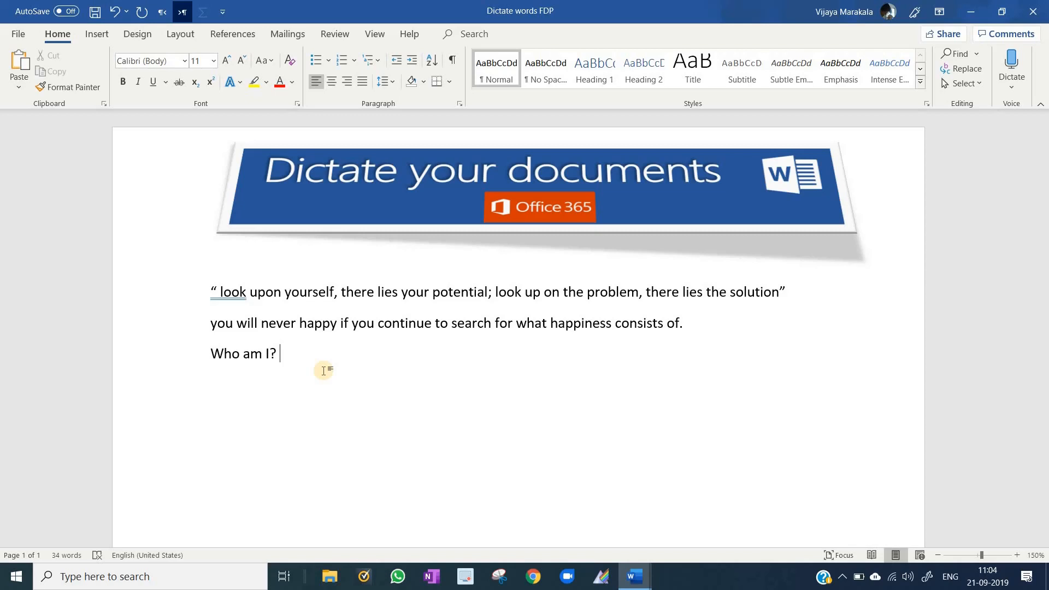